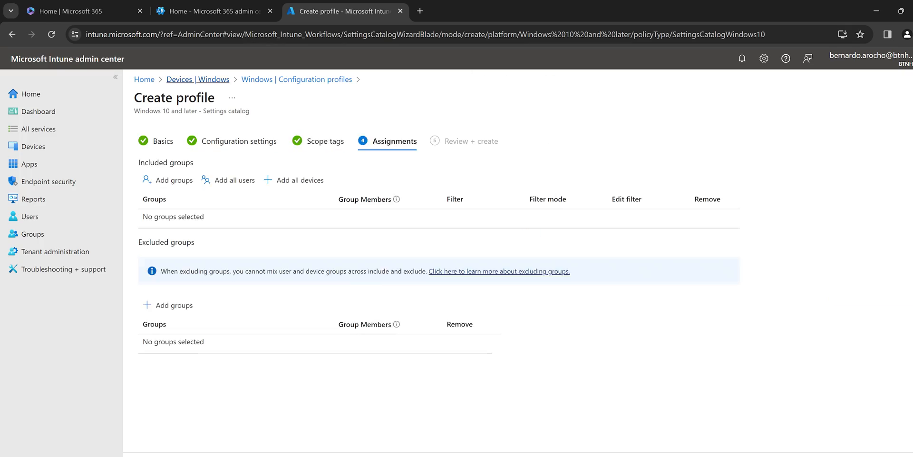
- Switch to the Microsoft 365 admin center home browser tab
left_click(212, 11)
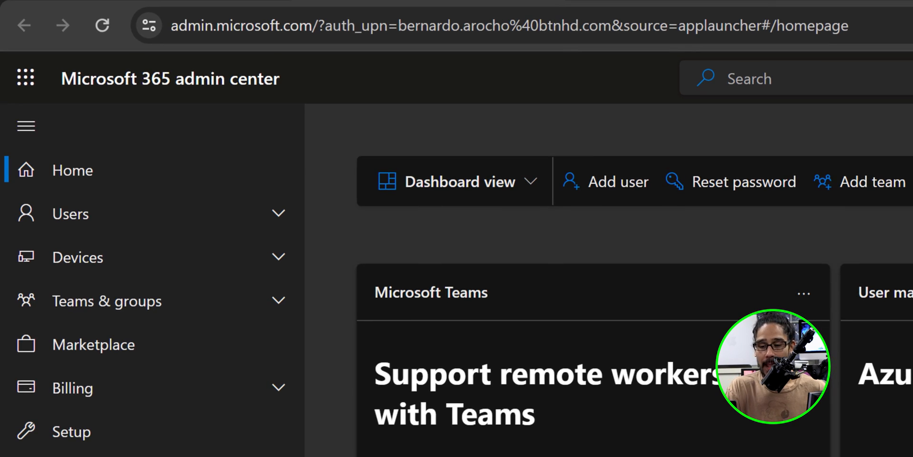
- Open the Intune (Endpoint Manager) admin center from the Admin centers list
scroll("down", 3)
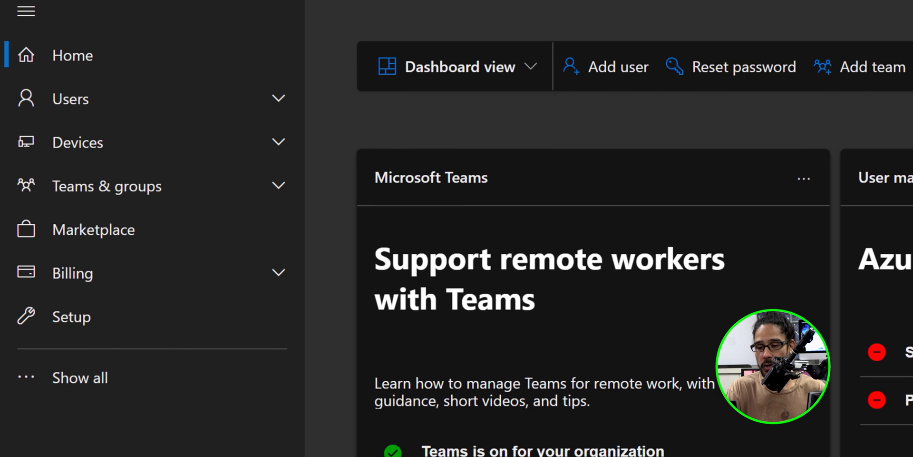
scroll("down", 3)
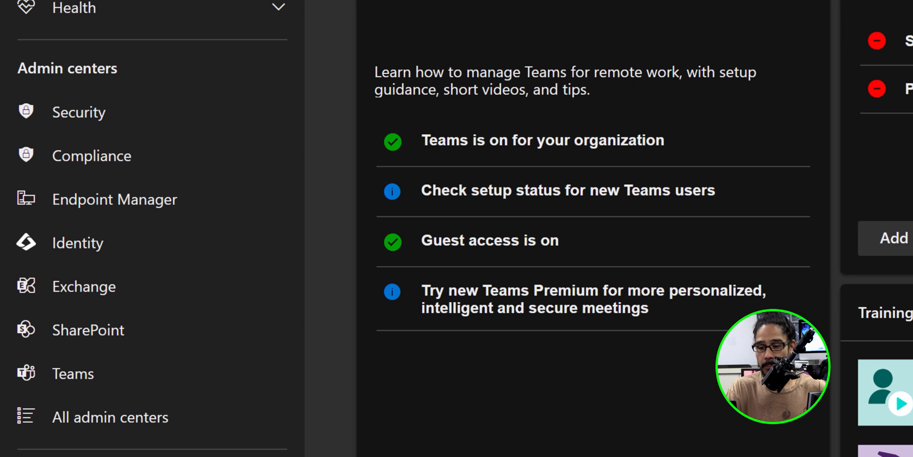
left_click(114, 200)
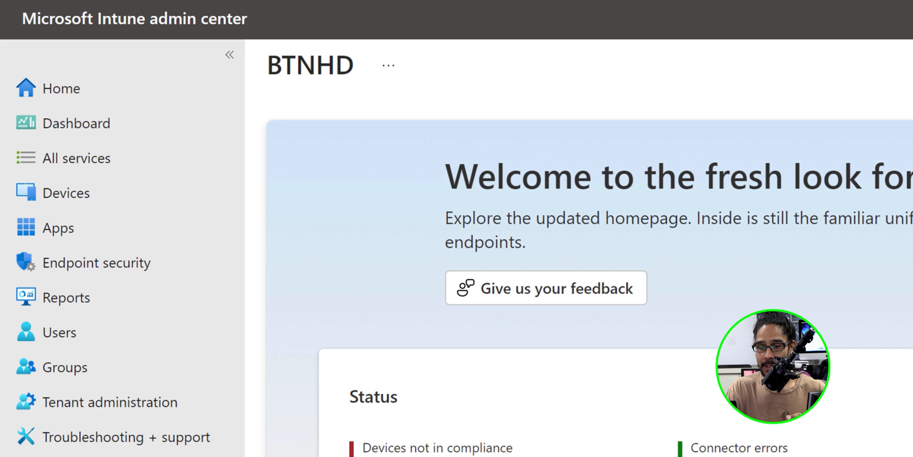
- Go to Devices, then Windows configuration policies
left_click(67, 193)
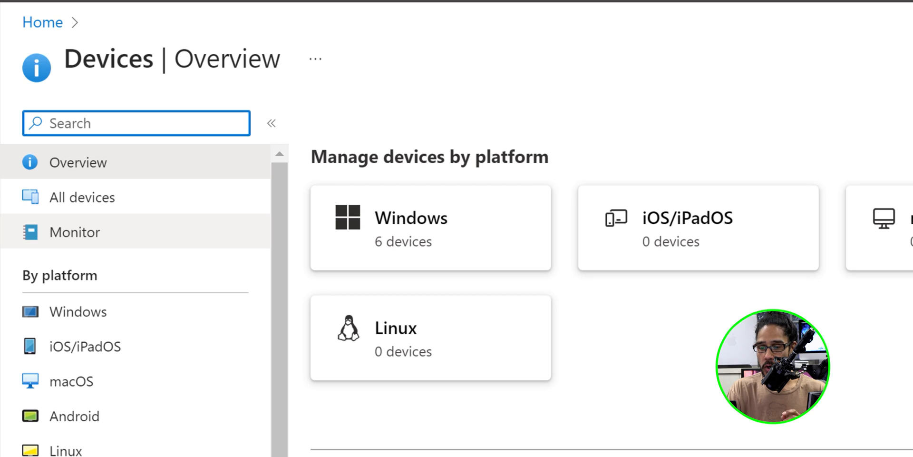
left_click(410, 228)
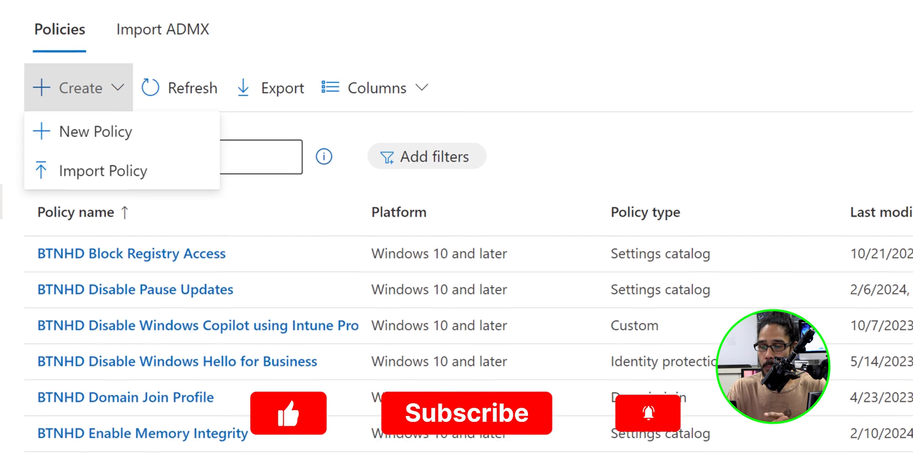
- Create a new policy with platform Windows 10 and later and profile type Settings catalog
left_click(96, 131)
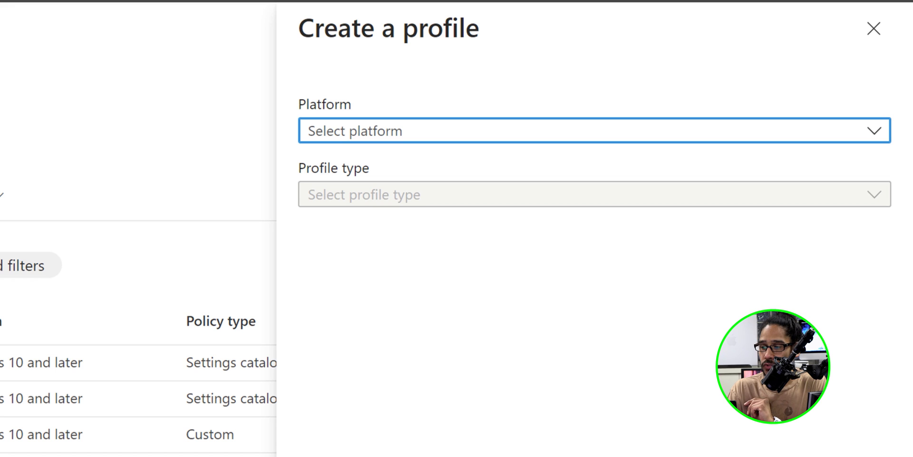
left_click(594, 130)
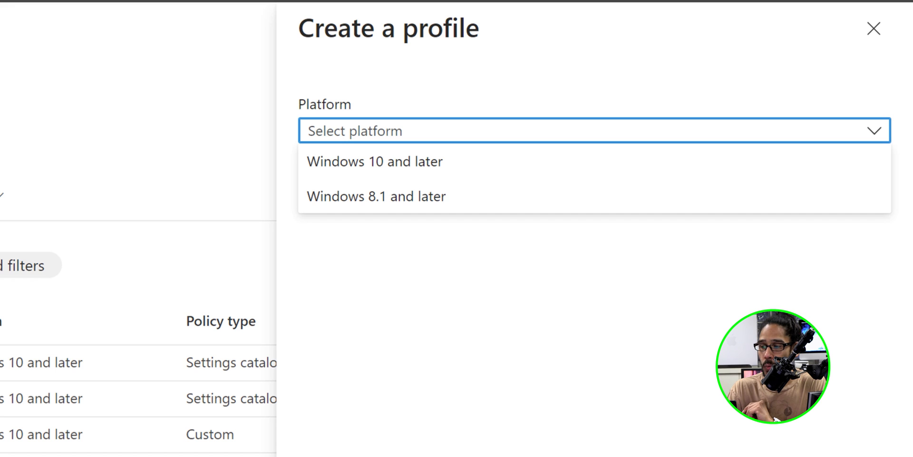
left_click(374, 162)
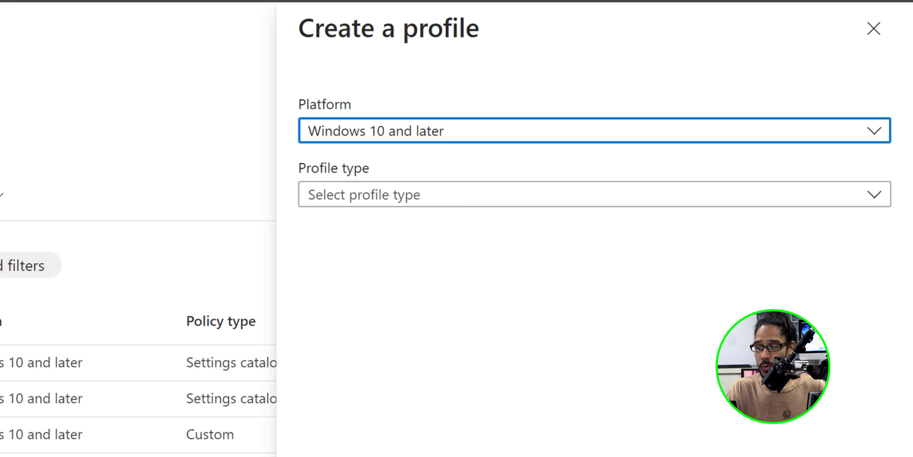
left_click(594, 194)
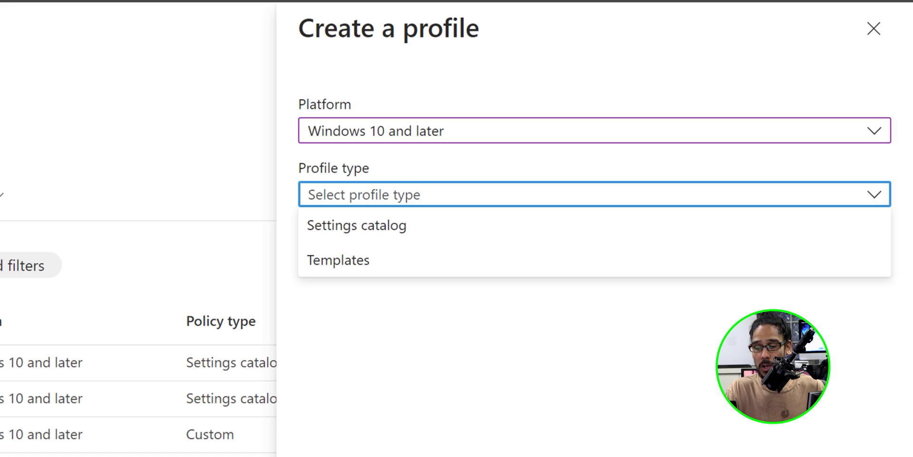
left_click(873, 29)
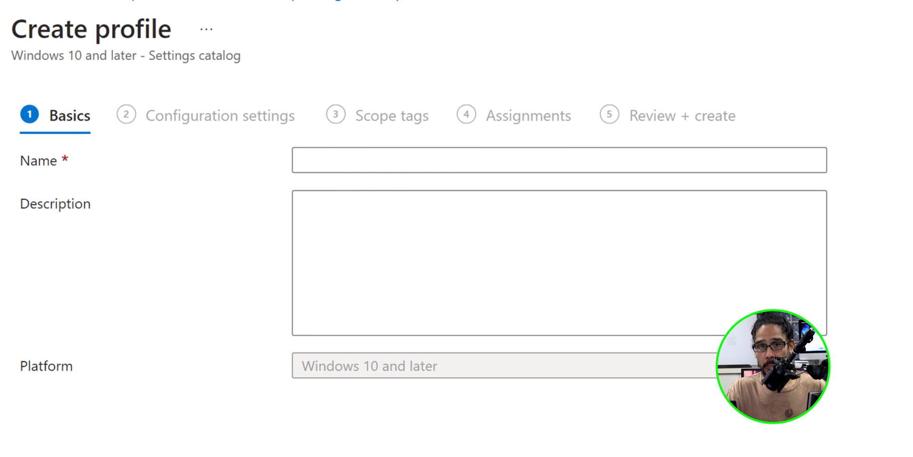
- Name the profile 'BTNHD Enforce Password History' and proceed to configuration settings
type("BTNHD Enforce Password History")
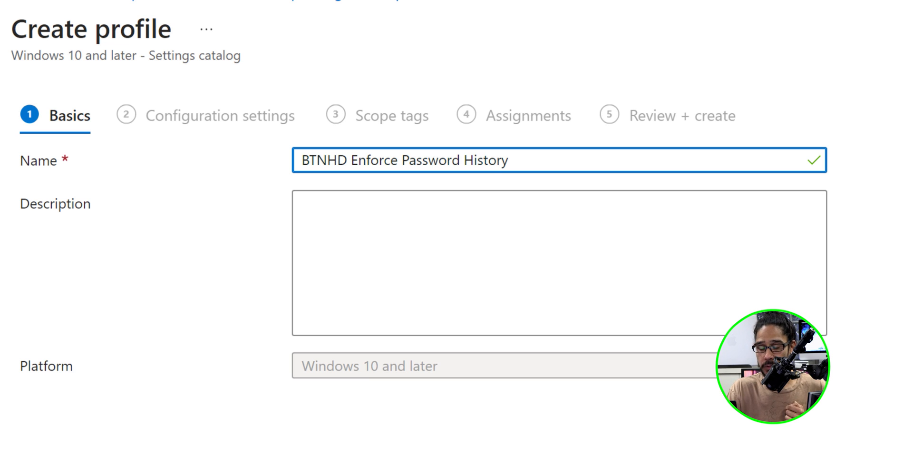
scroll("down", 3)
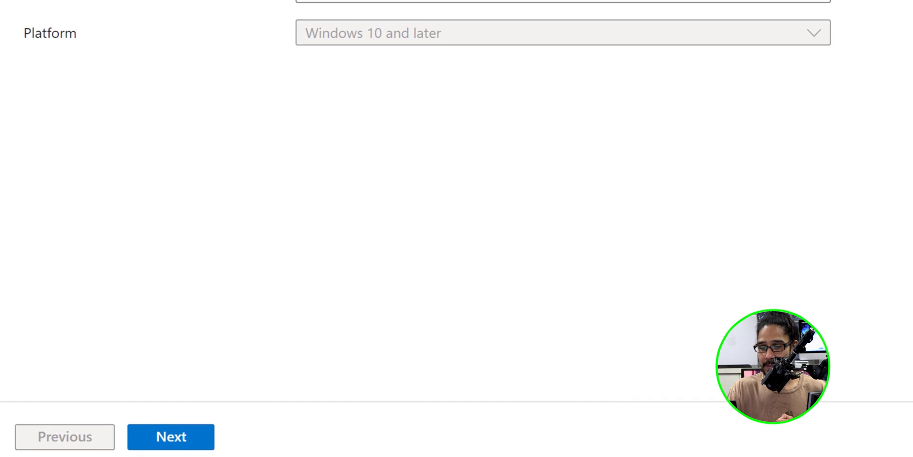
left_click(170, 436)
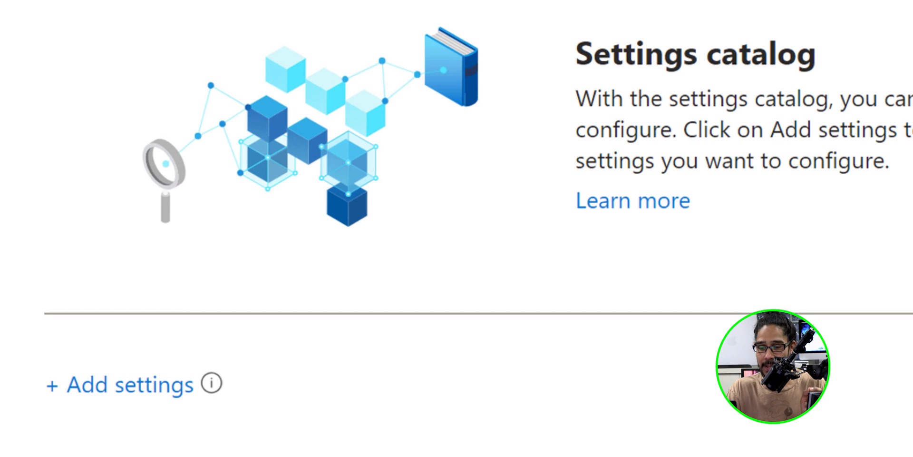
- Search settings for 'device password history' and add Device Password History
left_click(121, 385)
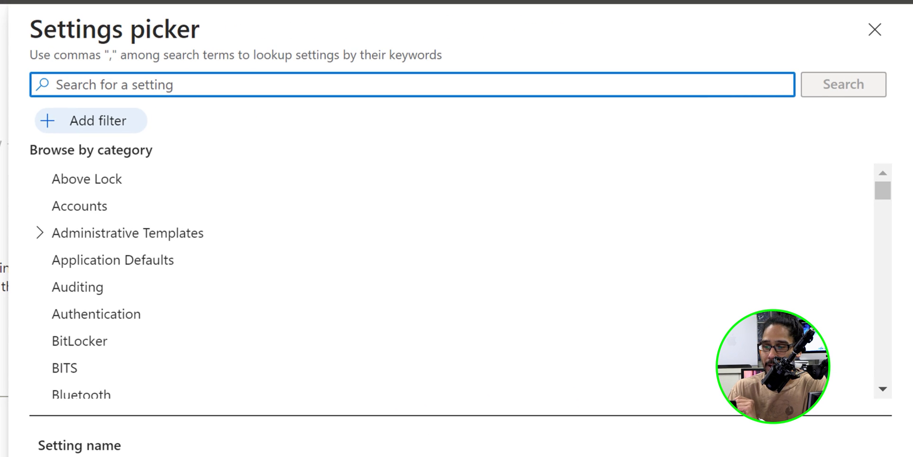
type("device password history")
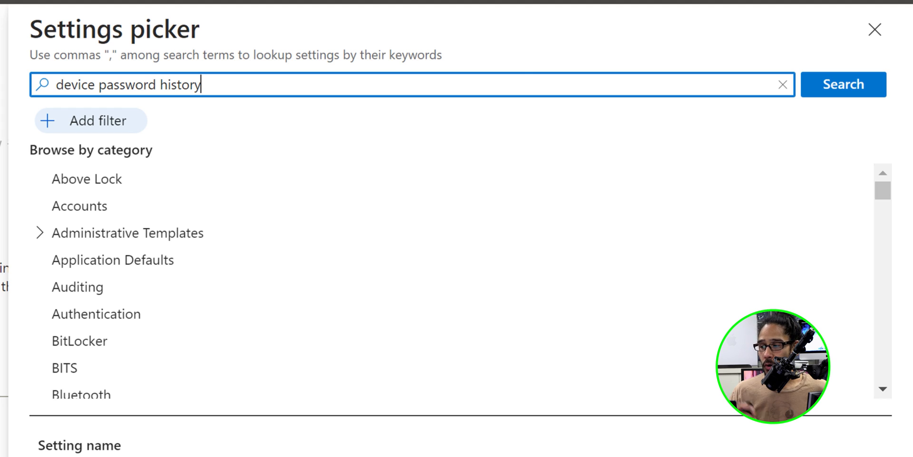
left_click(843, 84)
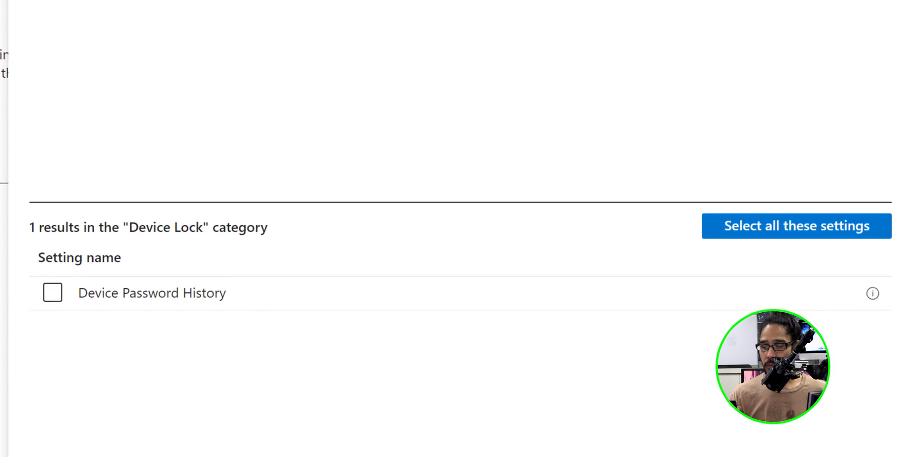
scroll("up", 3)
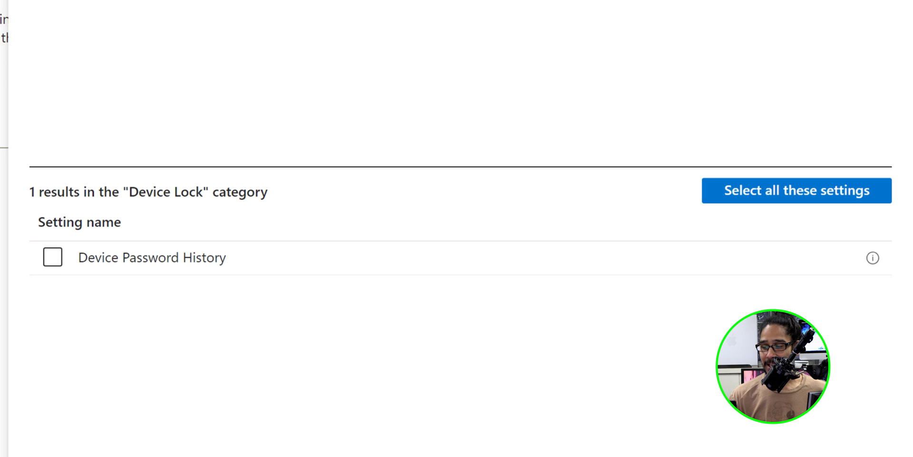
left_click(53, 257)
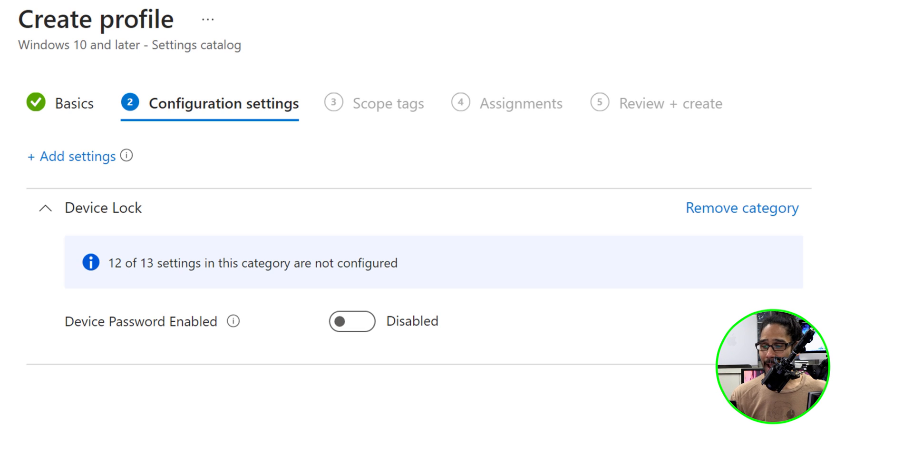
- Enable Device Password, set Device Password History to 5, and continue
left_click(351, 321)
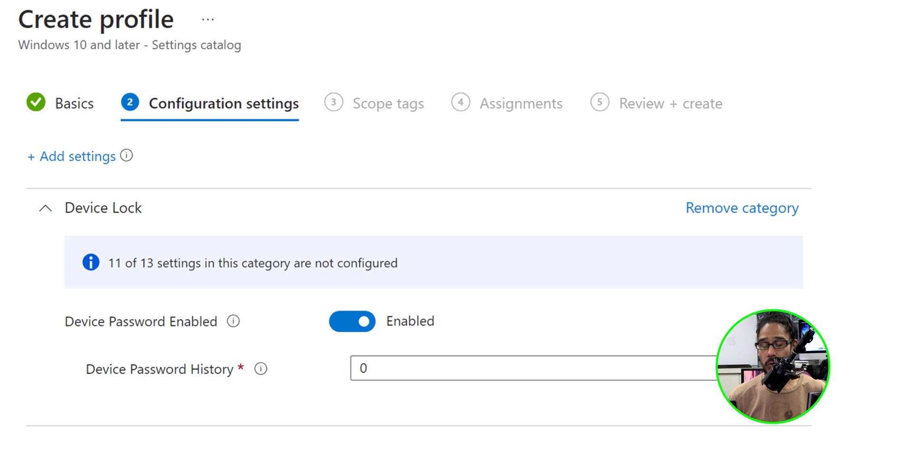
type("5")
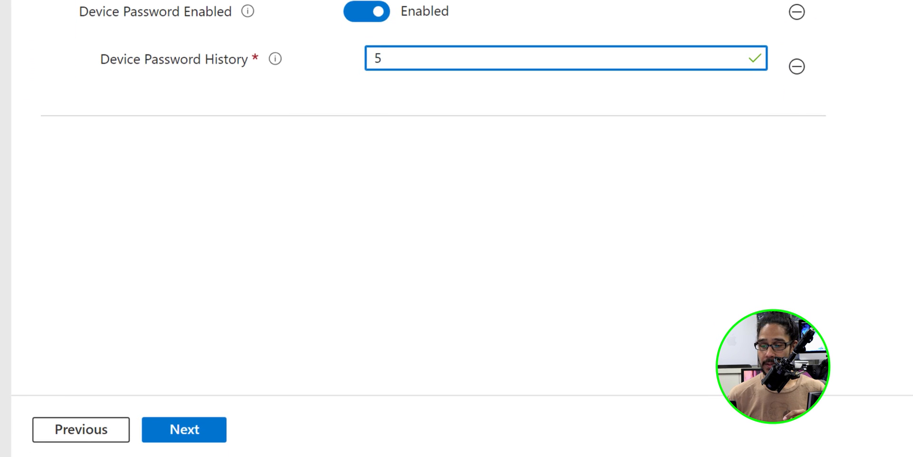
left_click(184, 429)
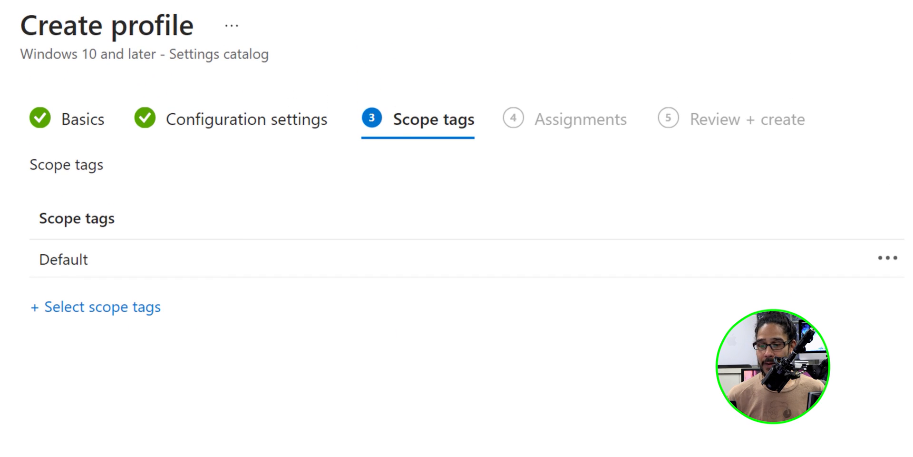
- Add a group to the profile's included groups
scroll("down", 3)
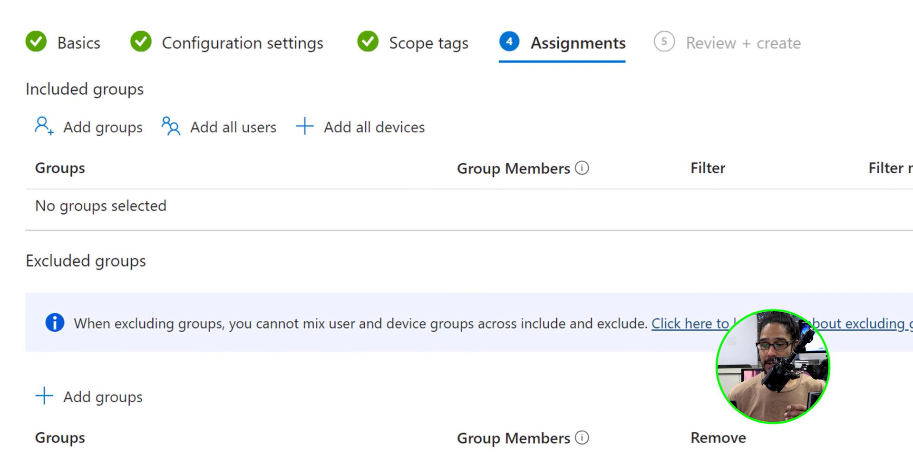
left_click(88, 127)
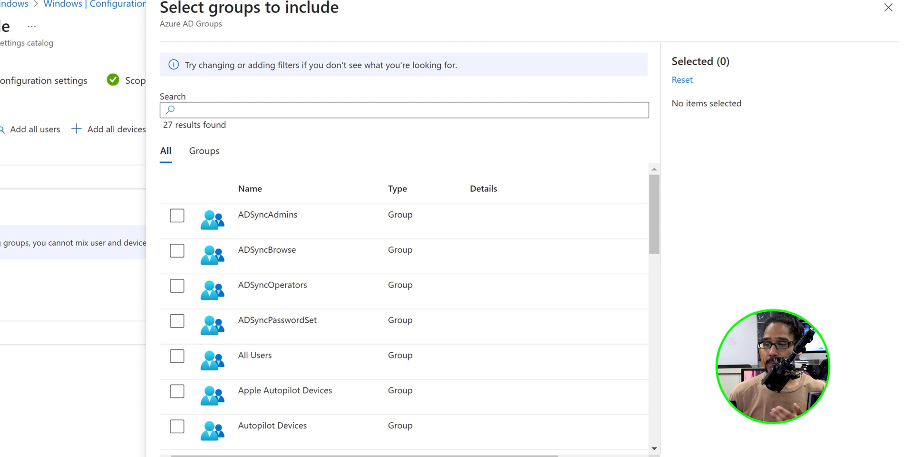
left_click(176, 427)
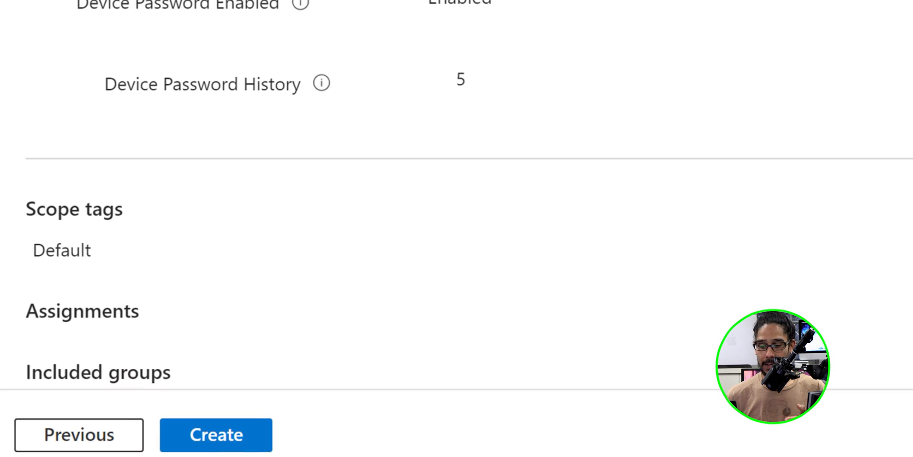
- Create the BTNHD Enforce Password History profile from Review + create
left_click(215, 433)
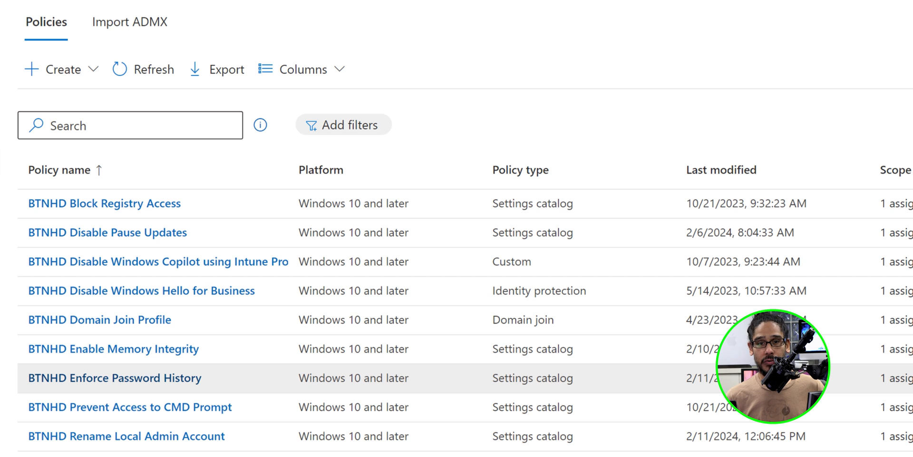